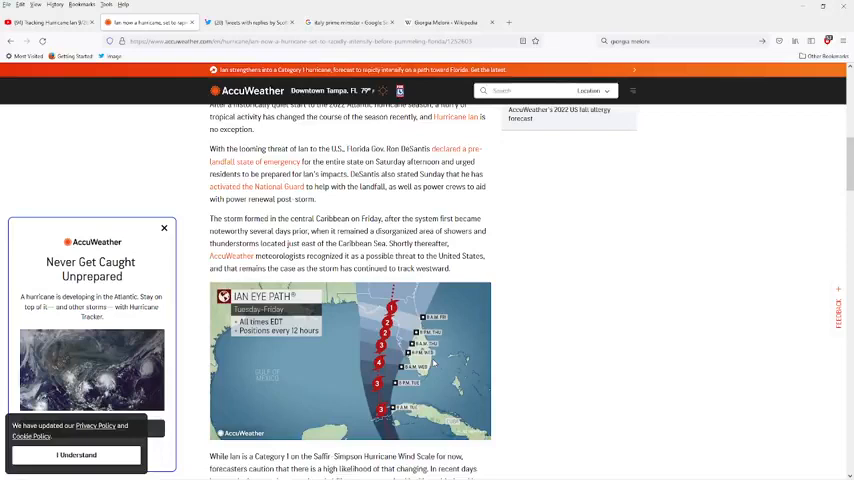
pyautogui.moveTo(500, 357)
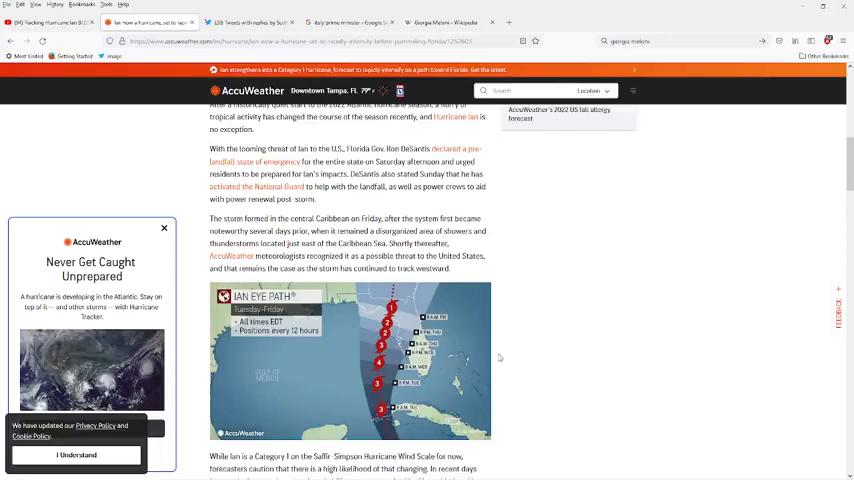
pyautogui.moveTo(513, 361)
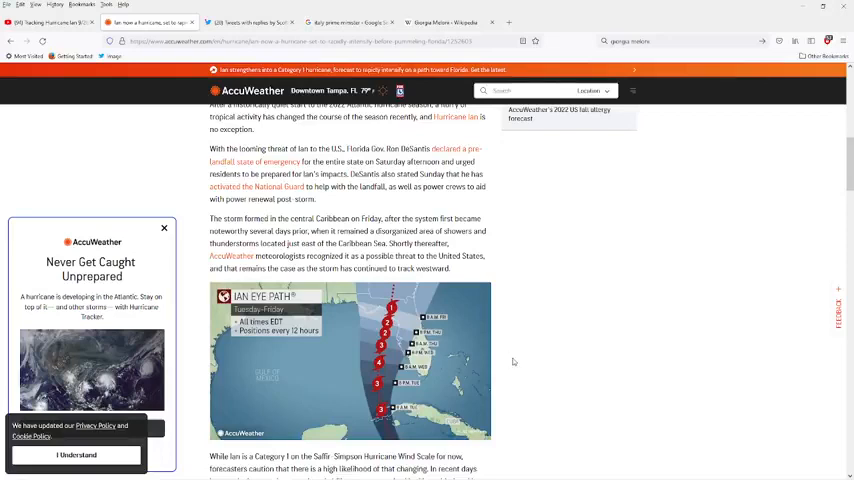
# - Scroll up and down through the YouTube page
pyautogui.scroll(3)
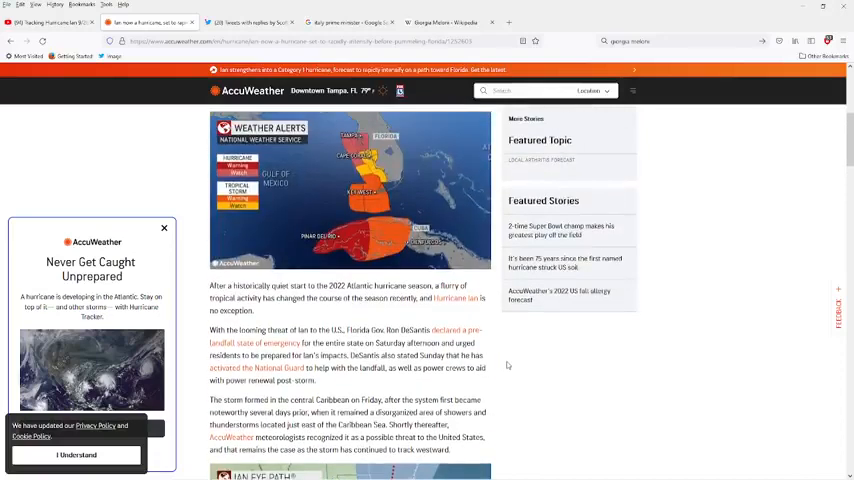
pyautogui.moveTo(499, 371)
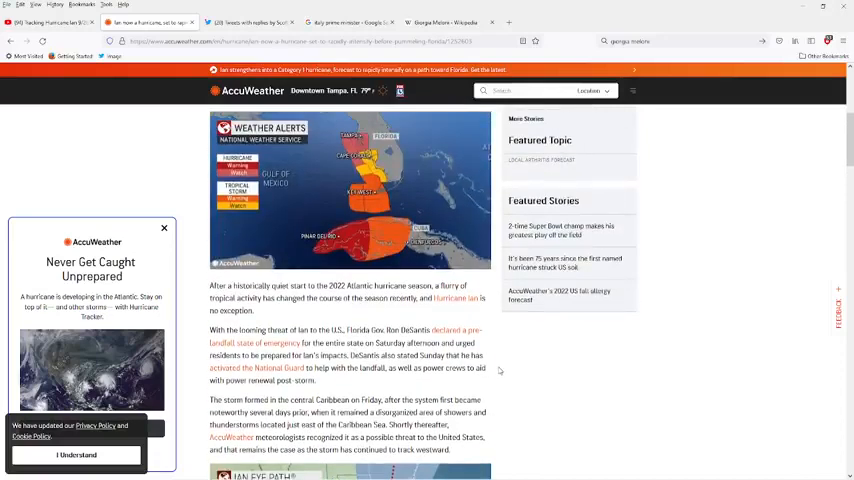
pyautogui.scroll(-3)
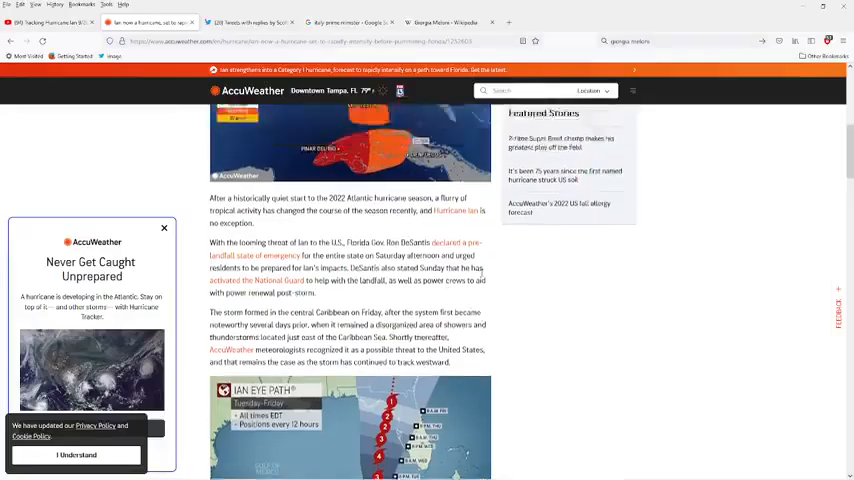
pyautogui.scroll(3)
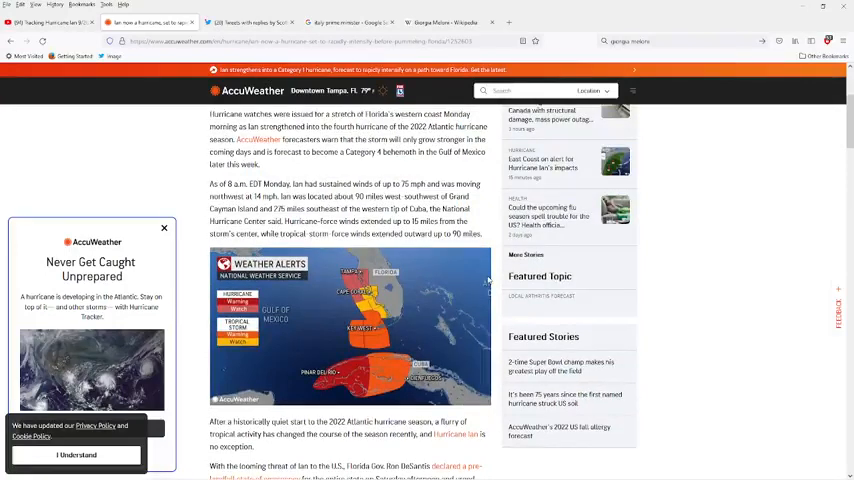
pyautogui.scroll(3)
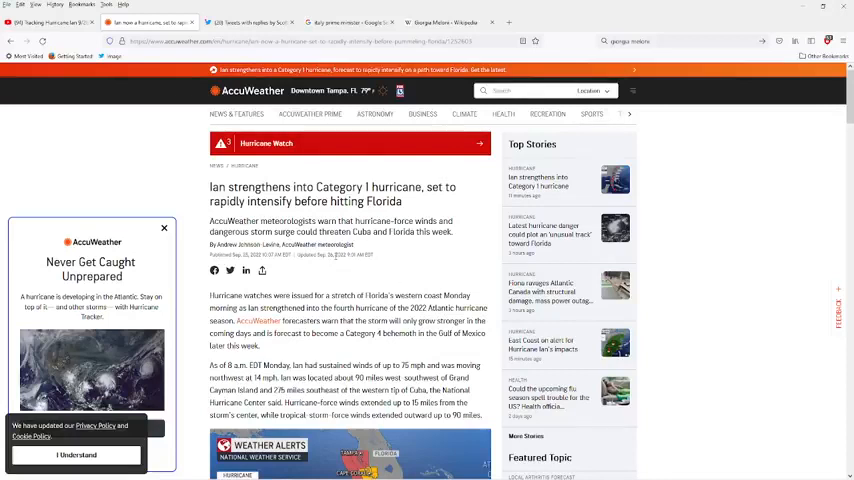
pyautogui.moveTo(349, 267)
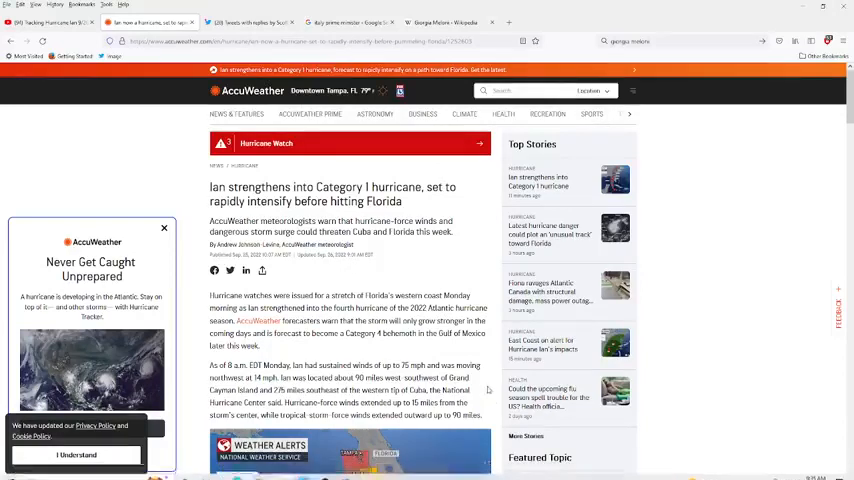
pyautogui.scroll(-3)
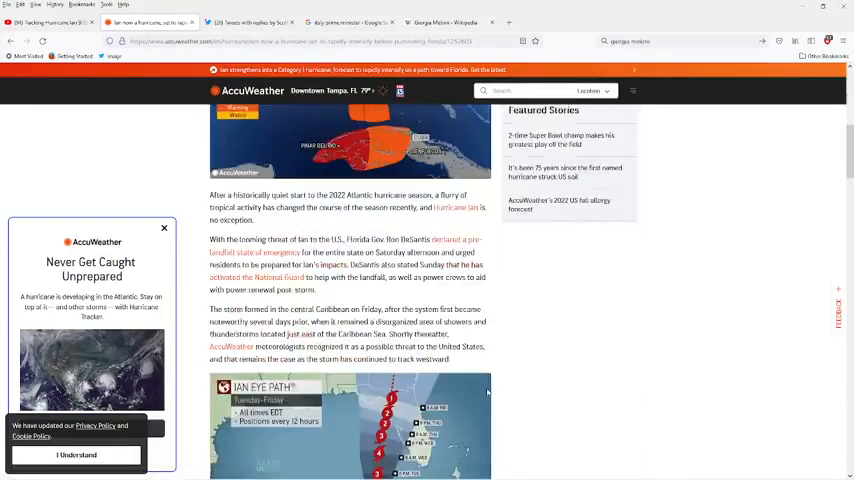
pyautogui.scroll(-3)
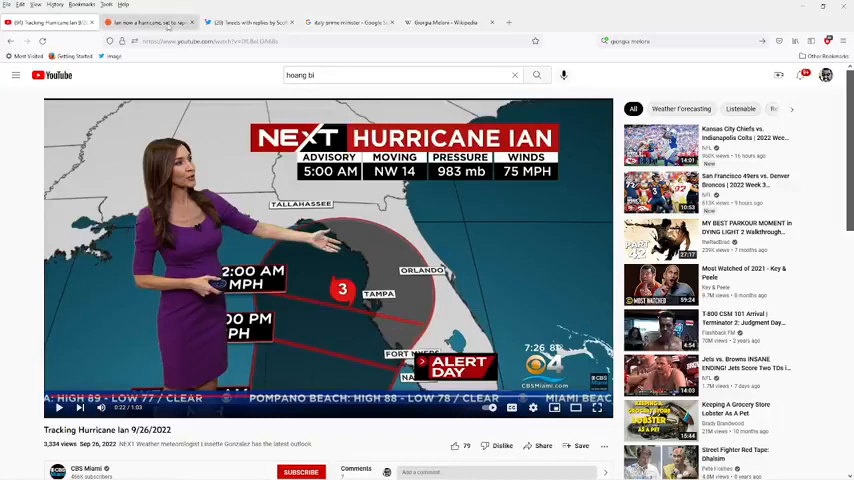
# - Return to the AccuWeather Hurricane Ian tab and scroll up to the article headline
pyautogui.click(145, 22)
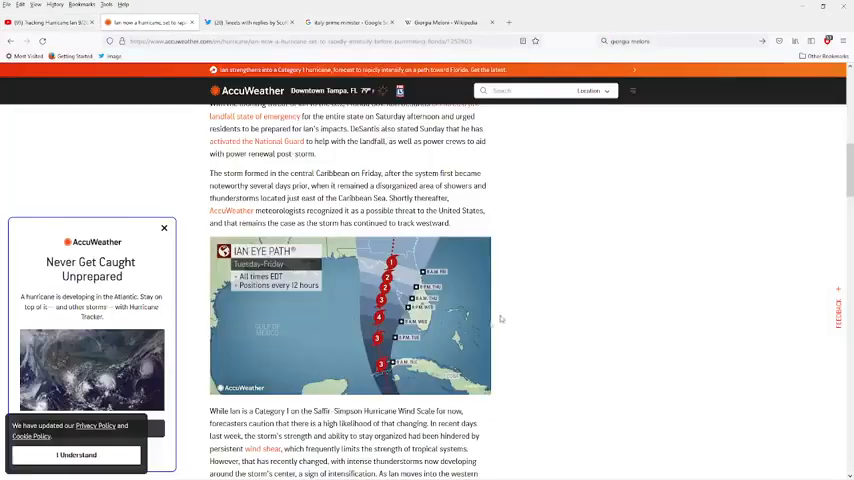
pyautogui.moveTo(540, 320)
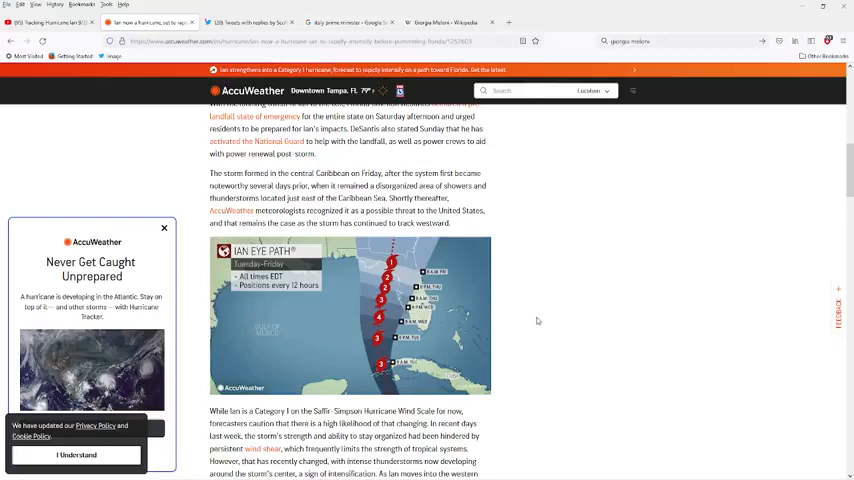
pyautogui.scroll(3)
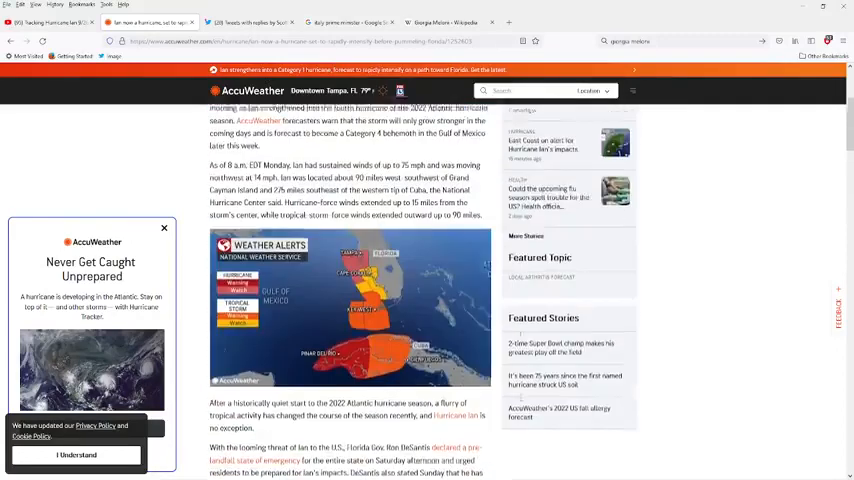
pyautogui.scroll(3)
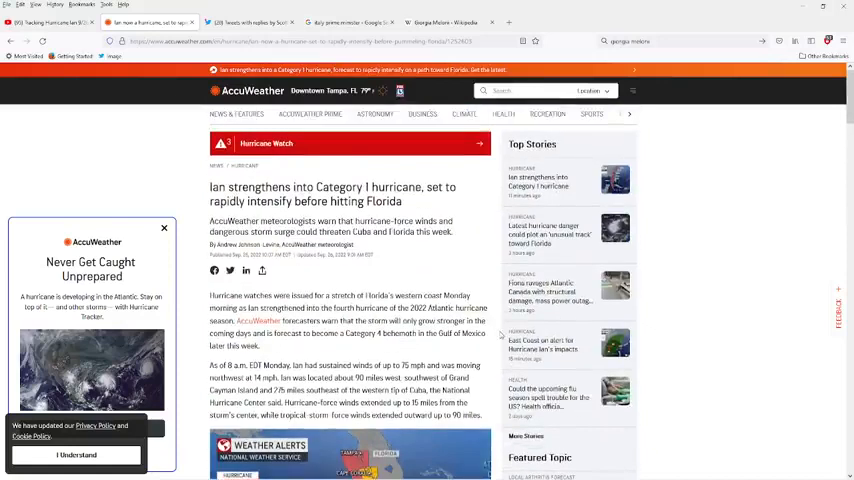
pyautogui.moveTo(430, 331)
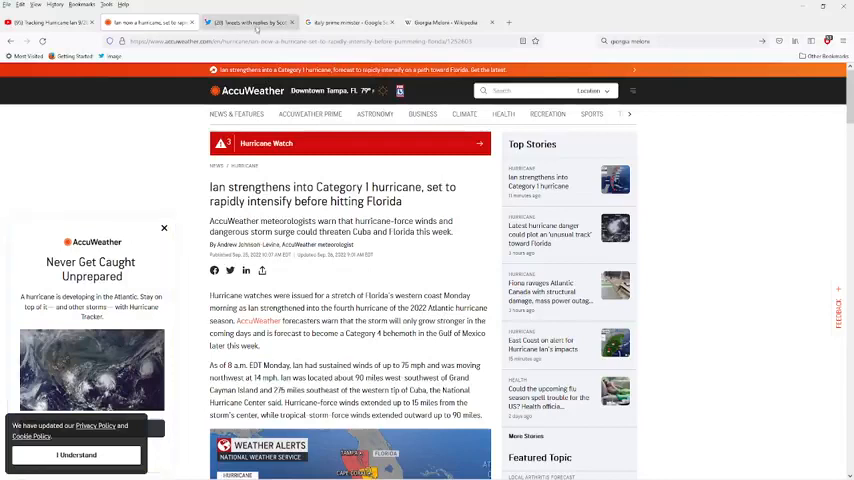
# - Switch to the Twitter tab showing Scott Creighton's tweets-with-replies feed
pyautogui.click(248, 22)
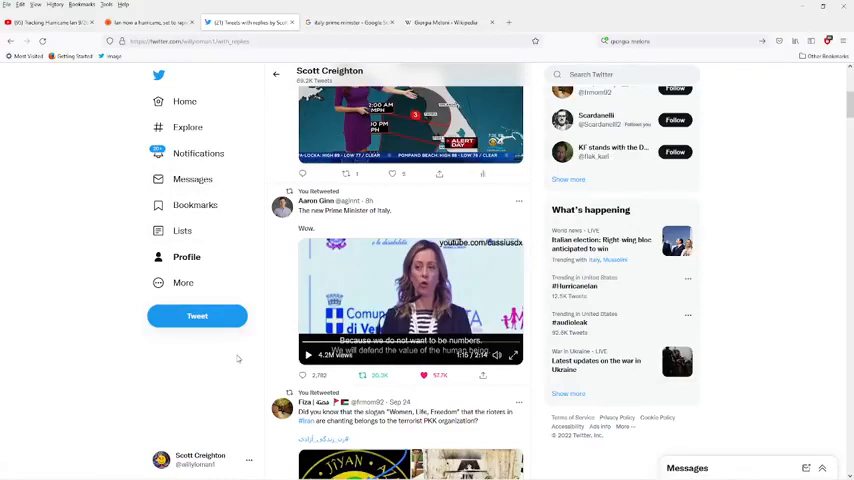
pyautogui.moveTo(230, 355)
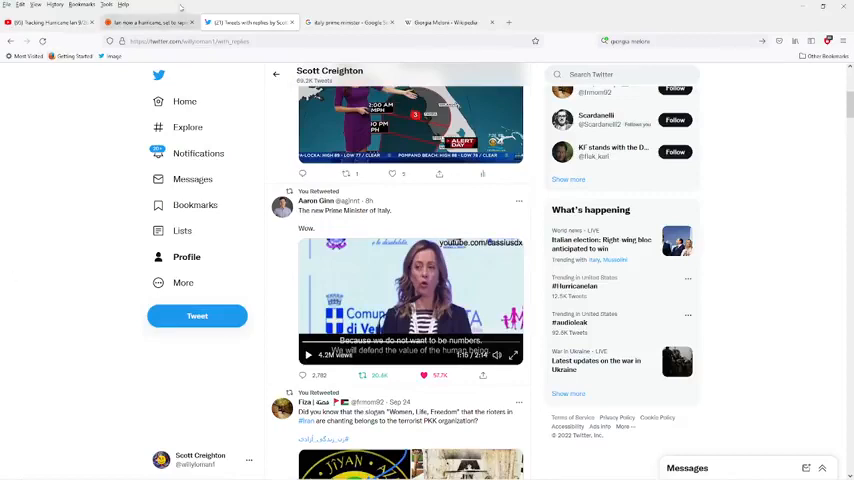
# - Switch to the 'Giorgia Meloni - Wikipedia' tab to read her biography
pyautogui.click(445, 22)
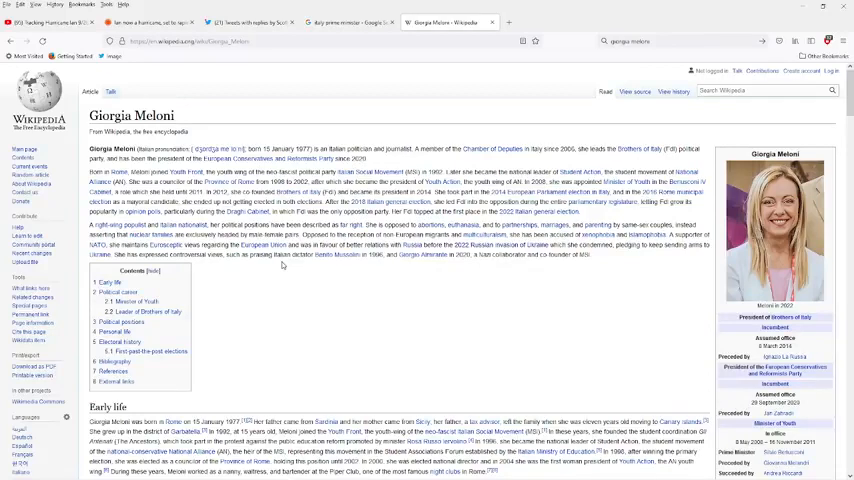
pyautogui.moveTo(401, 313)
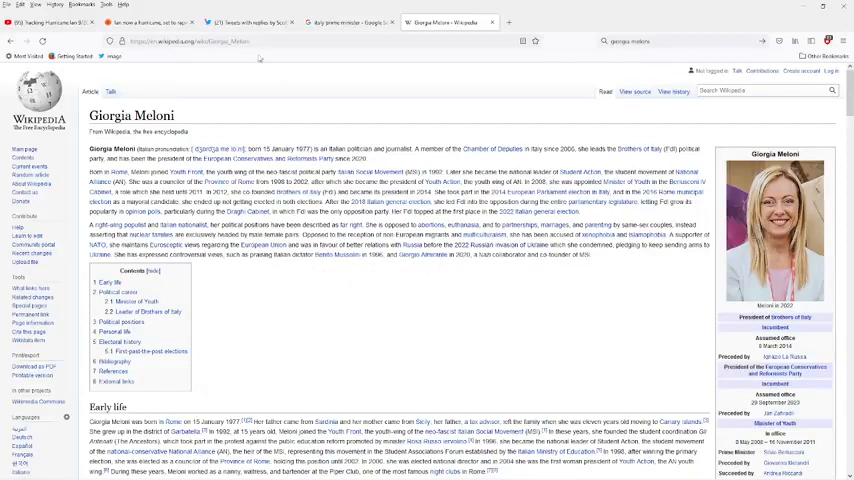
# - Return to the Twitter tab where the Italy Prime Minister video plays
pyautogui.click(248, 22)
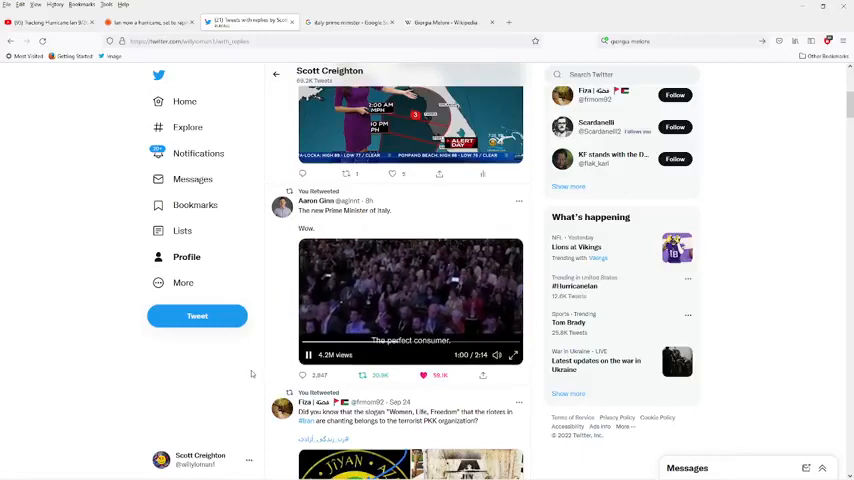
# - Pause the Italy Prime Minister video at about 1:02
pyautogui.click(308, 356)
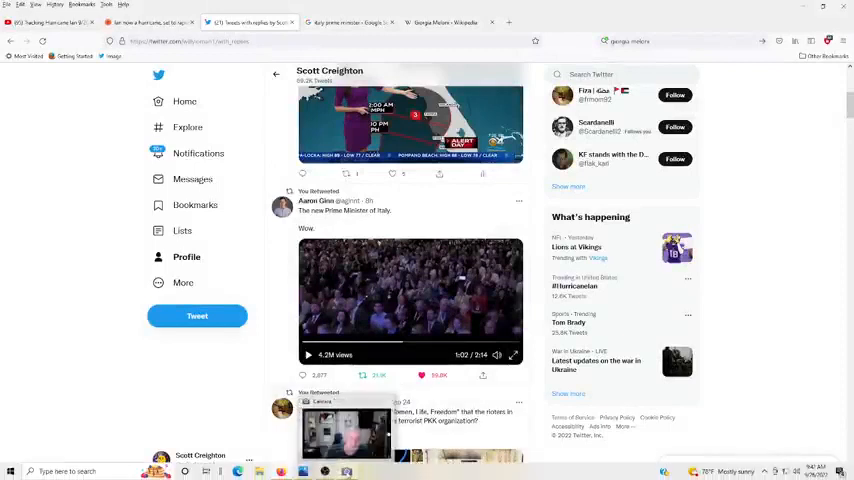
pyautogui.click(346, 471)
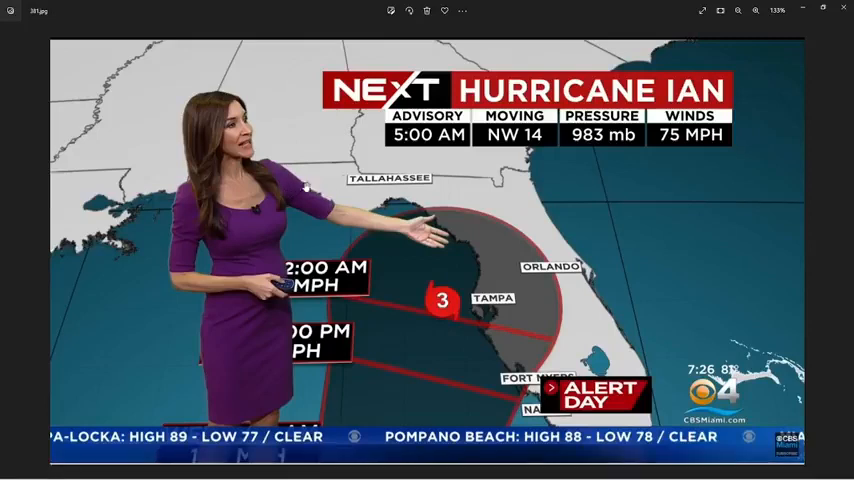
pyautogui.moveTo(318, 183)
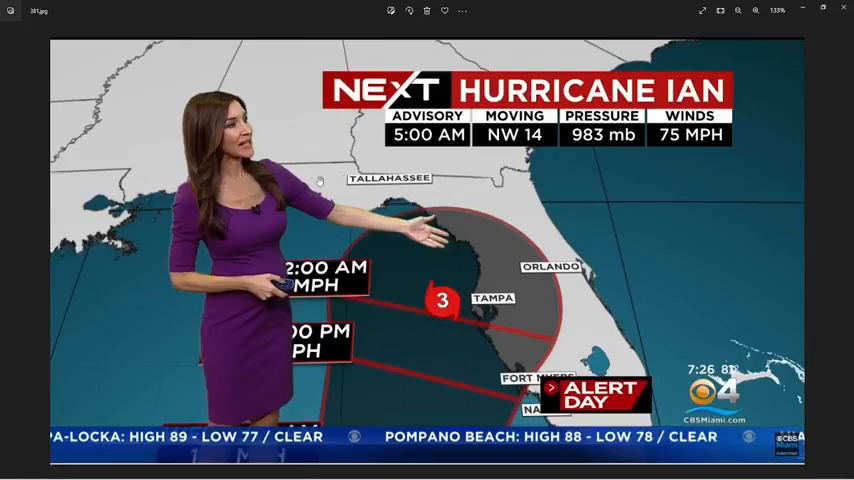